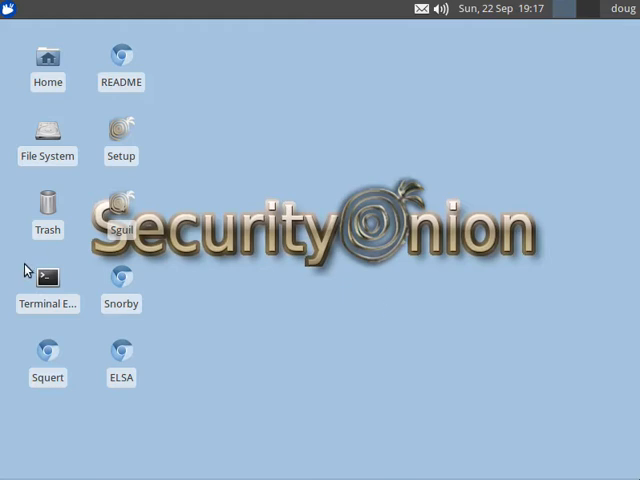
# Step: Open a terminal from the desktop's Terminal Emulator icon
pyautogui.doubleClick(47, 277)
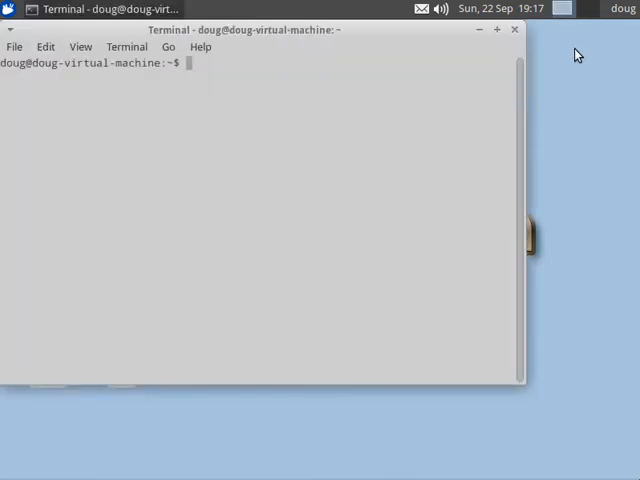
# Step: Run 'sudo soup' and let it fetch the 156 MB of Ubuntu updates
pyautogui.write('sudo')
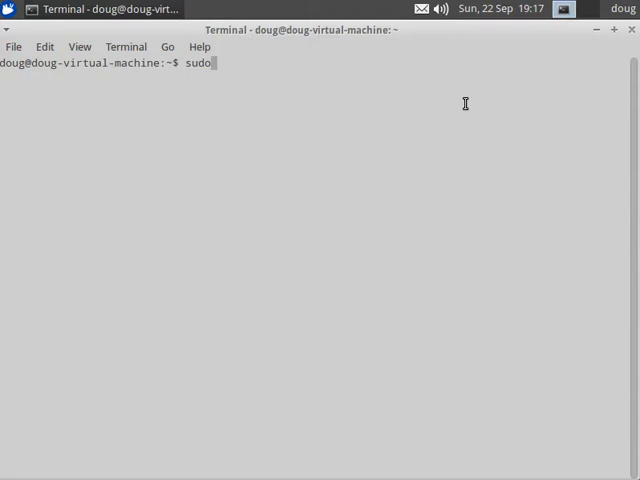
pyautogui.write('soup')
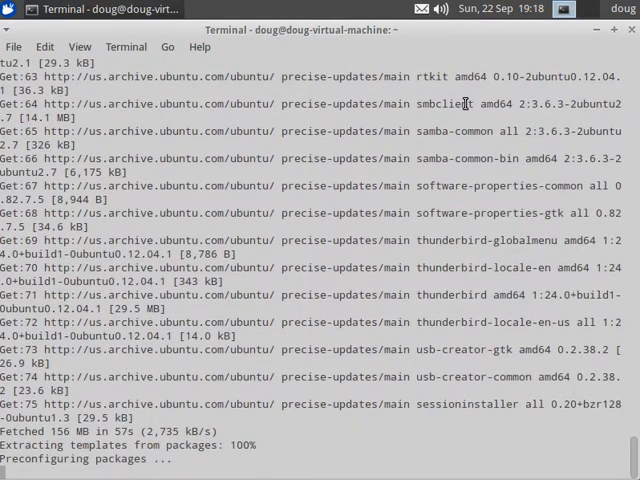
# Step: Follow the unpacking output, including the 3.2.0-53 kernel image, as setup begins
pyautogui.scroll(-3)
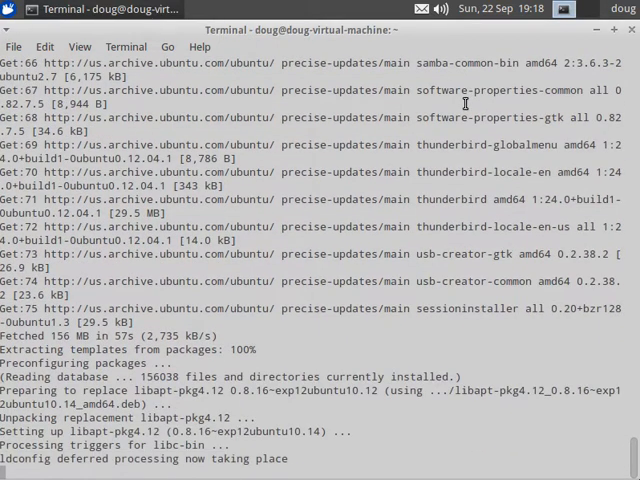
pyautogui.scroll(-3)
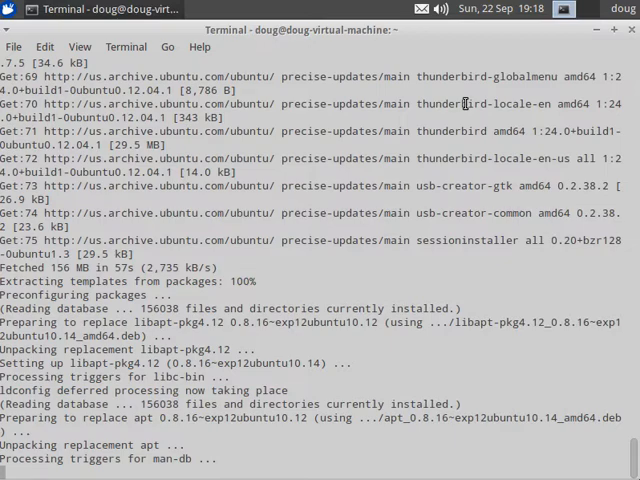
pyautogui.scroll(-3)
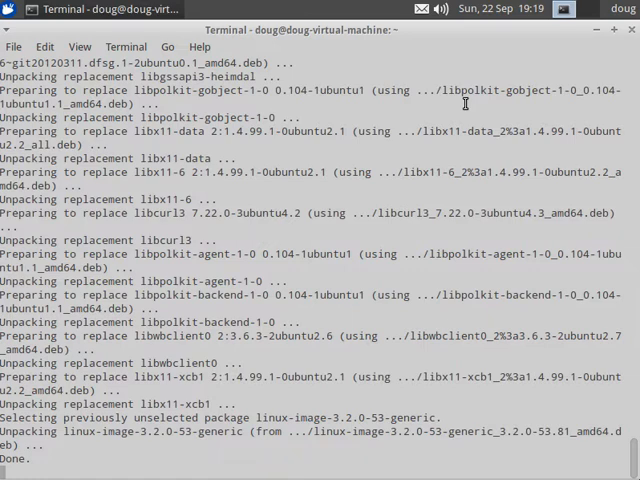
pyautogui.scroll(-3)
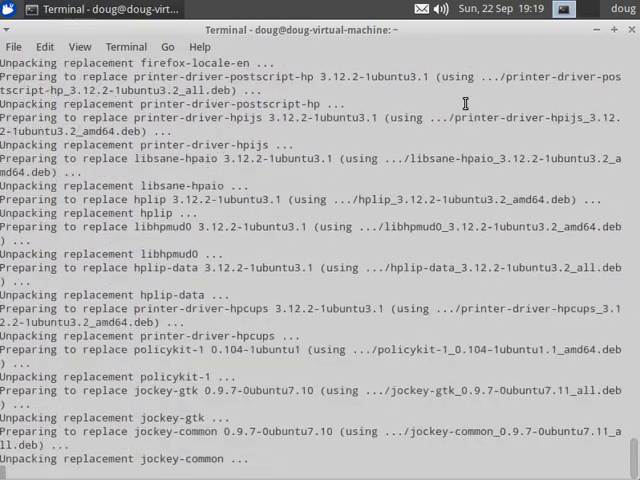
pyautogui.scroll(-3)
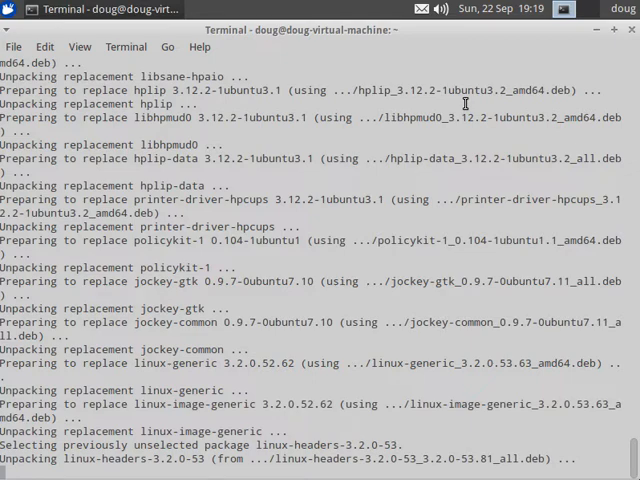
pyautogui.scroll(-3)
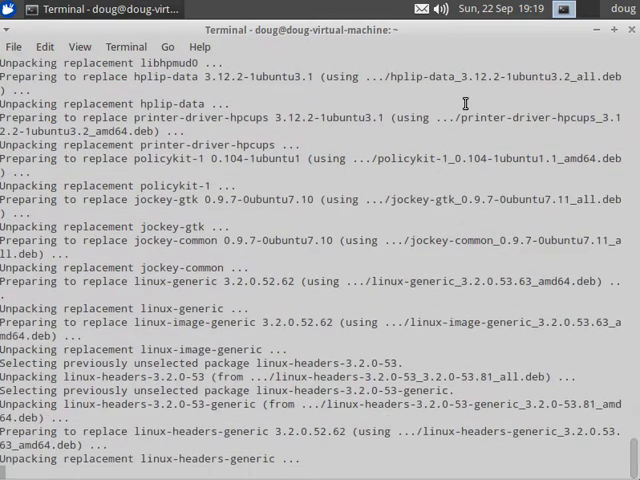
pyautogui.scroll(-3)
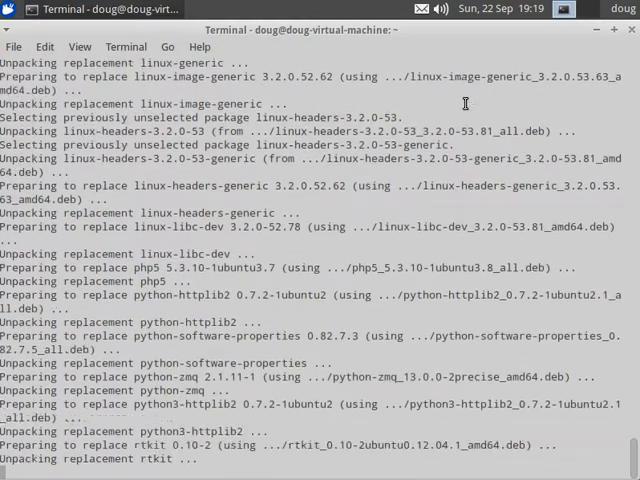
pyautogui.scroll(-3)
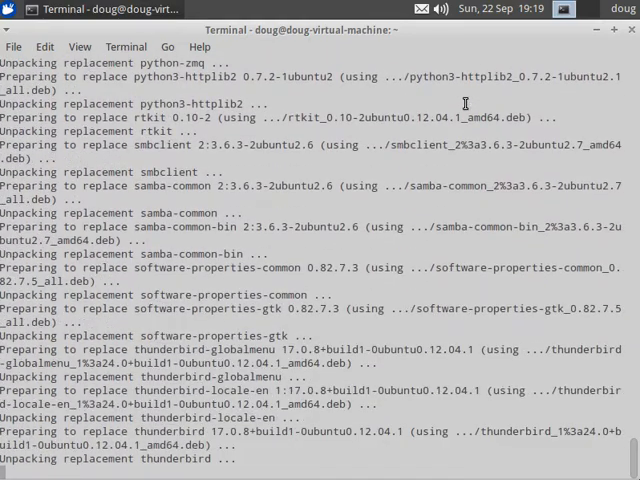
pyautogui.scroll(-3)
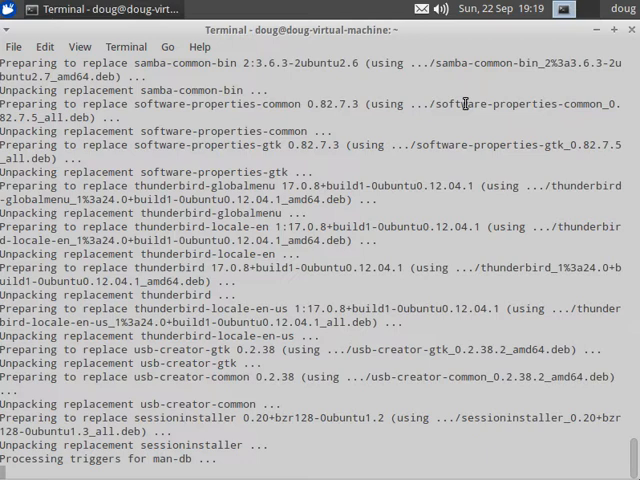
pyautogui.scroll(-3)
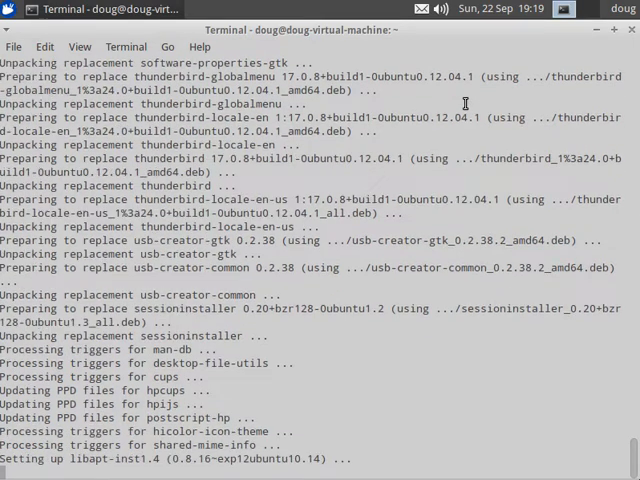
pyautogui.scroll(-3)
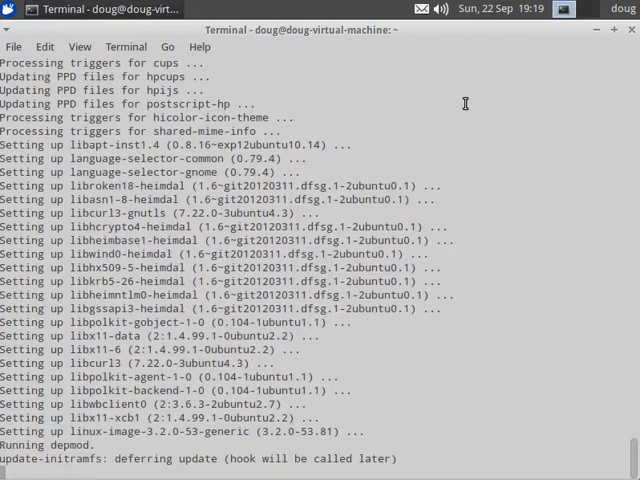
# Step: Follow package configuration and grub regeneration until the reboot-or-cancel prompt appears
pyautogui.scroll(-3)
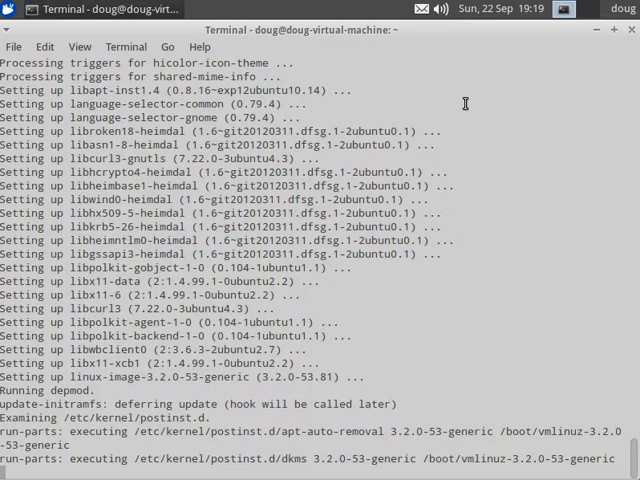
pyautogui.scroll(-3)
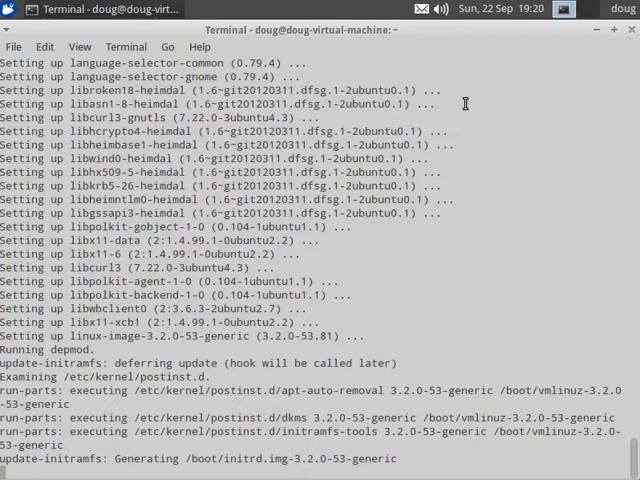
pyautogui.scroll(-3)
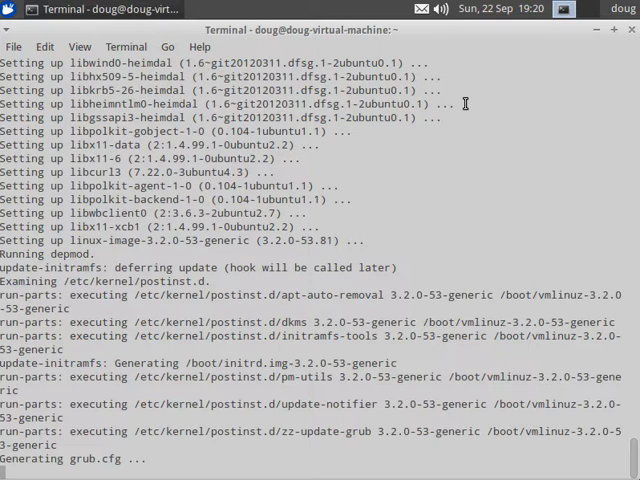
pyautogui.scroll(-3)
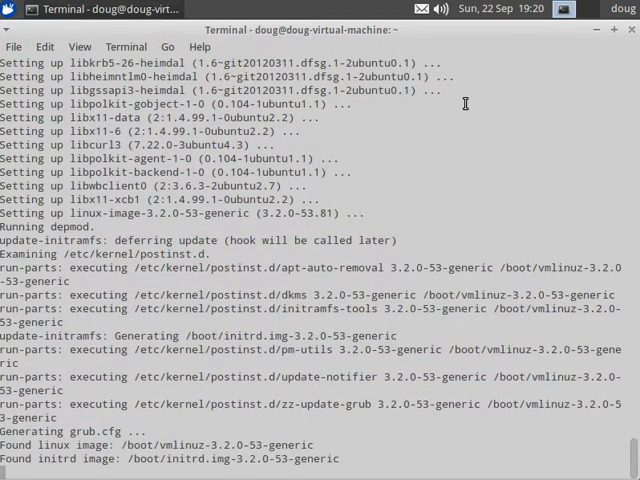
pyautogui.scroll(-3)
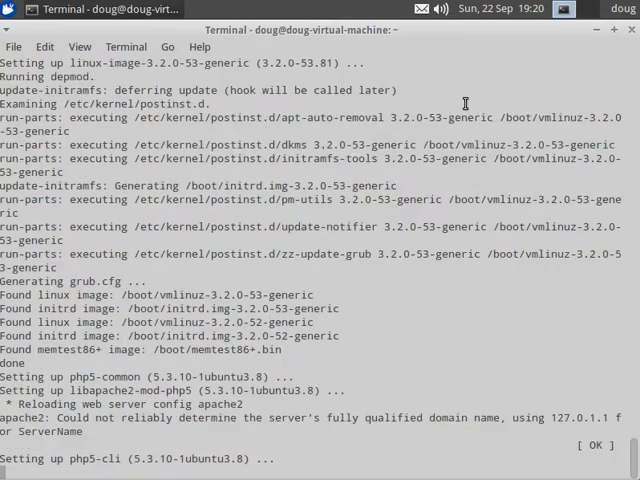
pyautogui.scroll(-3)
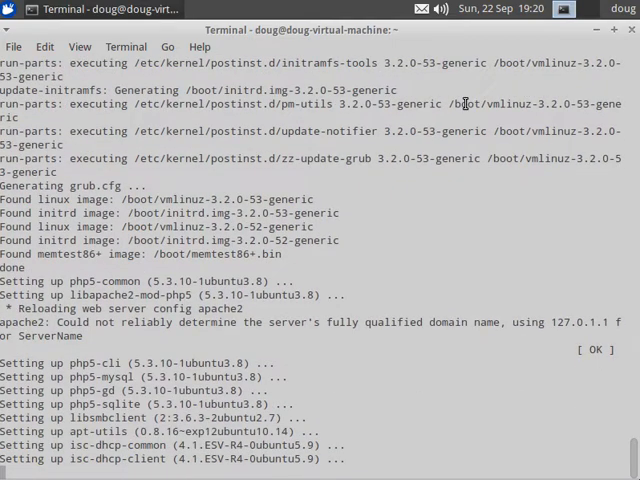
pyautogui.scroll(-3)
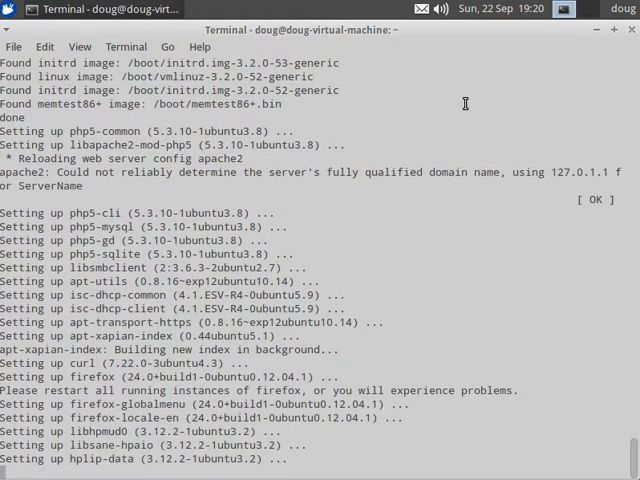
pyautogui.scroll(-3)
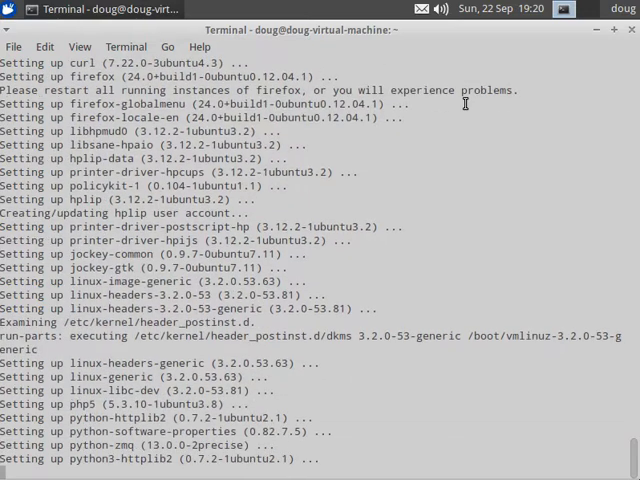
pyautogui.scroll(-3)
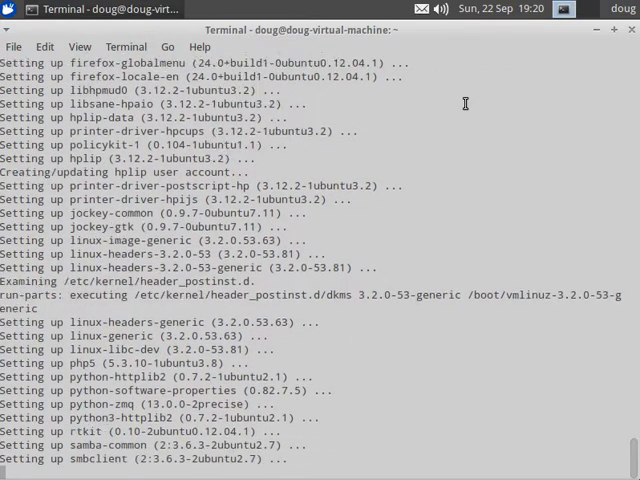
pyautogui.scroll(-3)
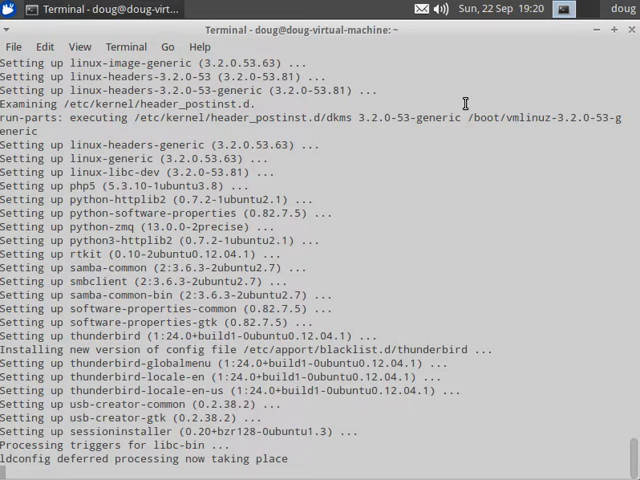
pyautogui.scroll(-3)
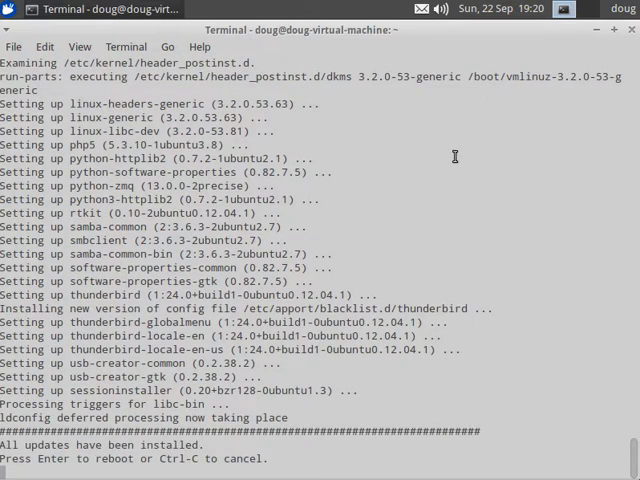
# Step: Confirm the soup prompt to reboot into the new kernel
pyautogui.press('Return')
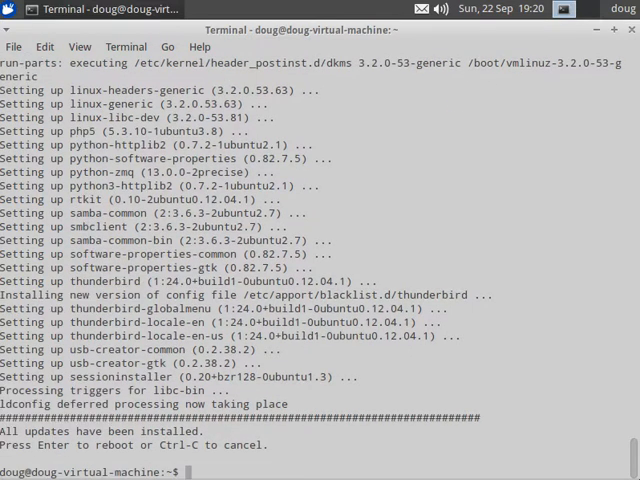
pyautogui.press('Return')
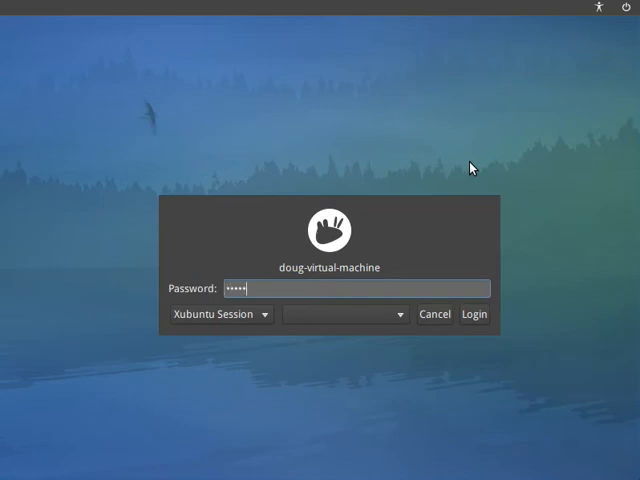
# Step: Submit the password for doug-virtual-machine at the LightDM login screen
pyautogui.click(473, 314)
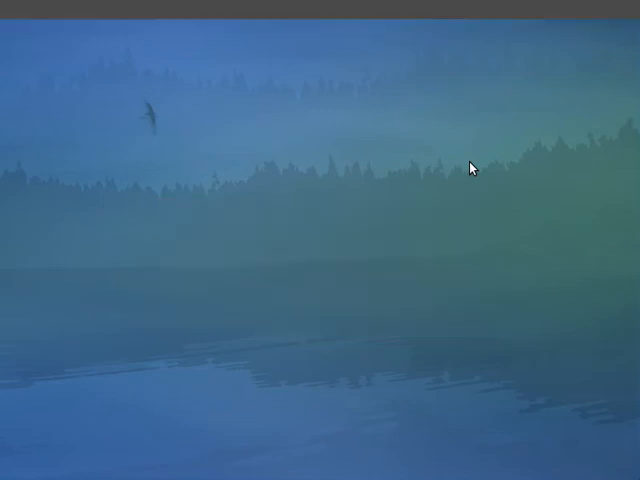